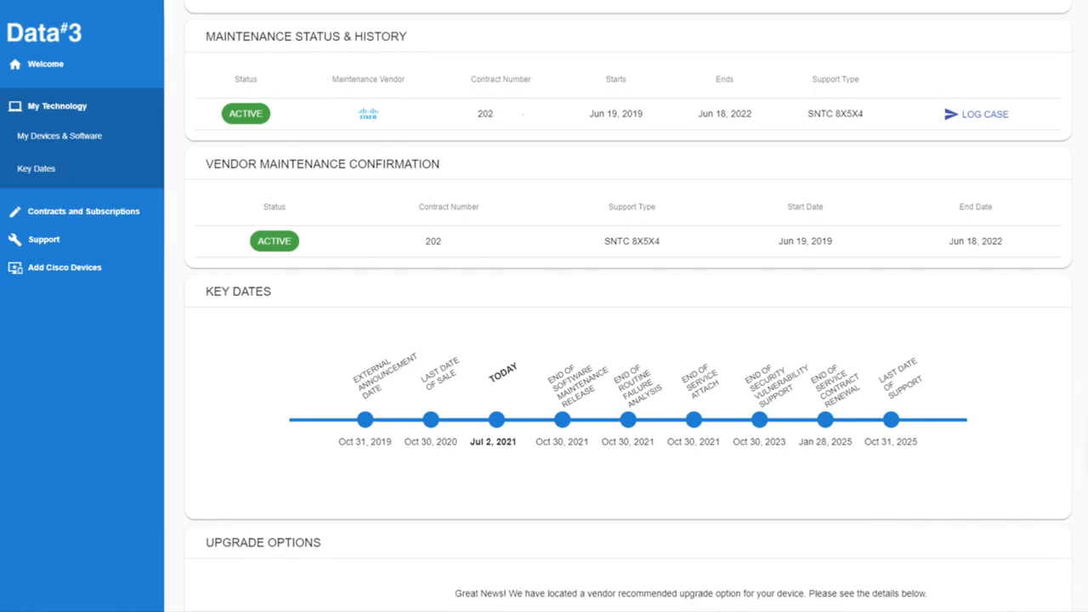
{"action": "mouse_move", "coordinate": [195, 102]}
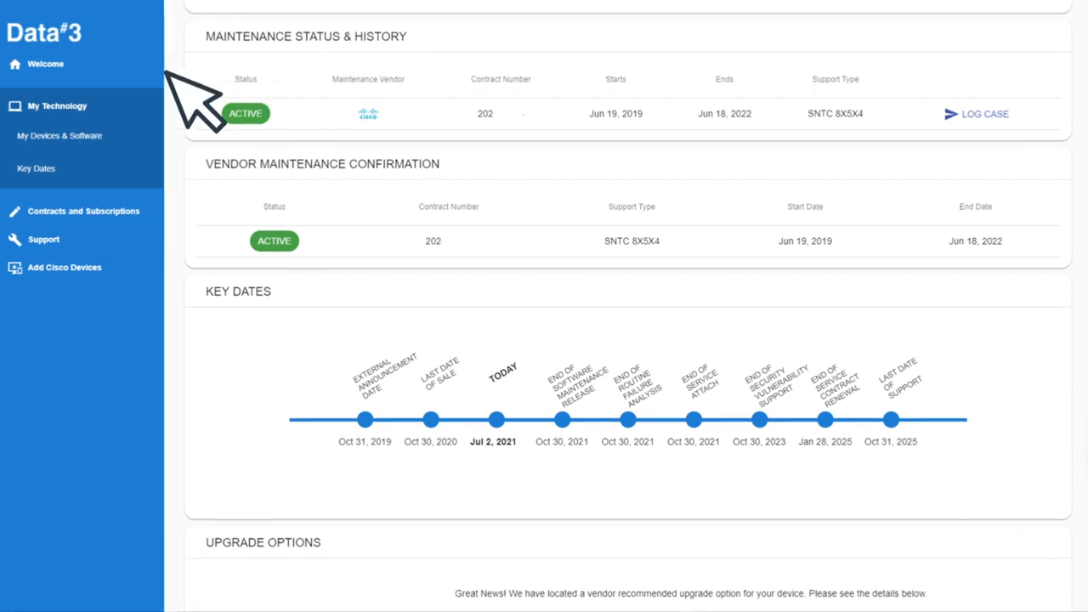
- Return from the device's key dates to the Welcome dashboard of hardware categories and support charts
{"action": "left_click", "coordinate": [81, 211]}
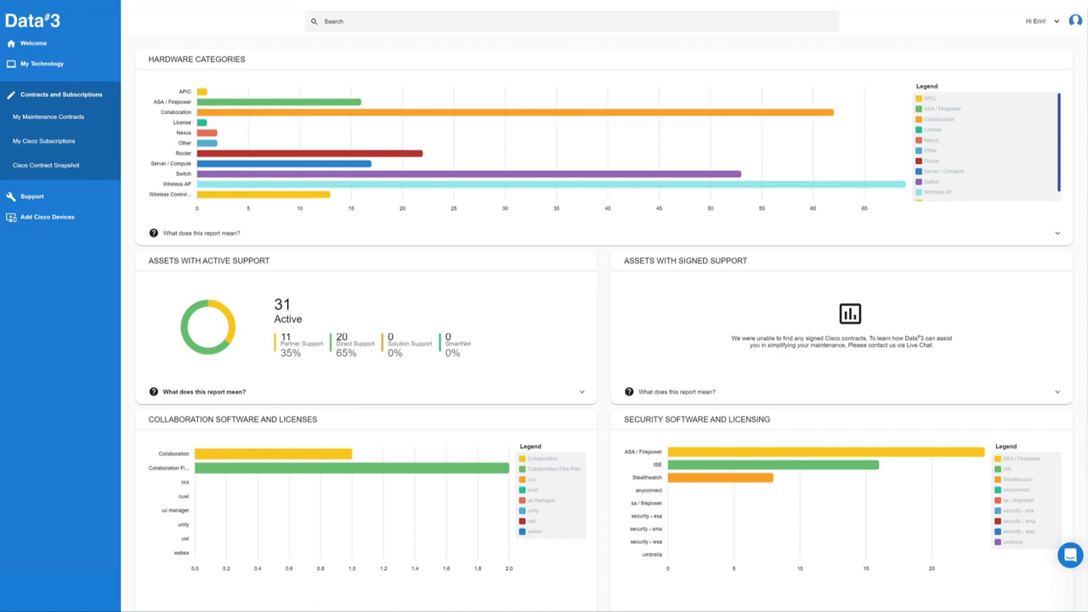